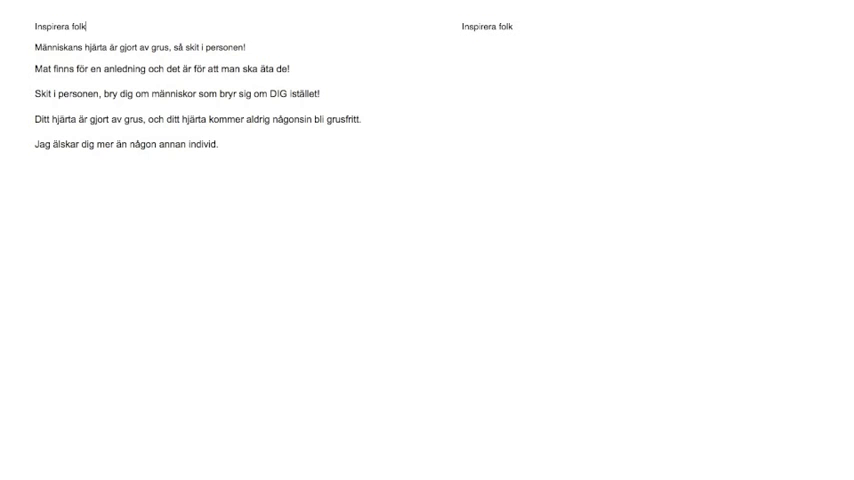
Add the theme headings 'Kärlek' and 'Hat-kärlek' above their matching quote lines
text(Kärlek)
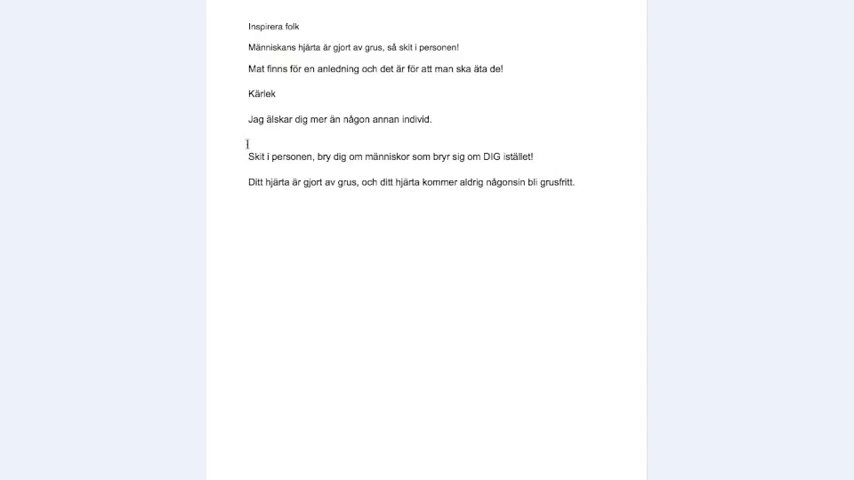
text(Hat-kärlek)
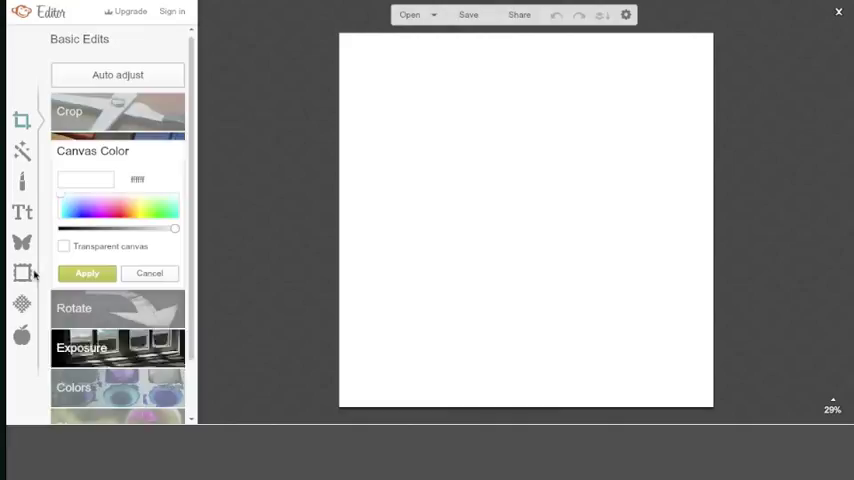
Select the Text tool on the white canvas, then browse the citat.dagligen Instagram grid of posted quote images
click(22, 212)
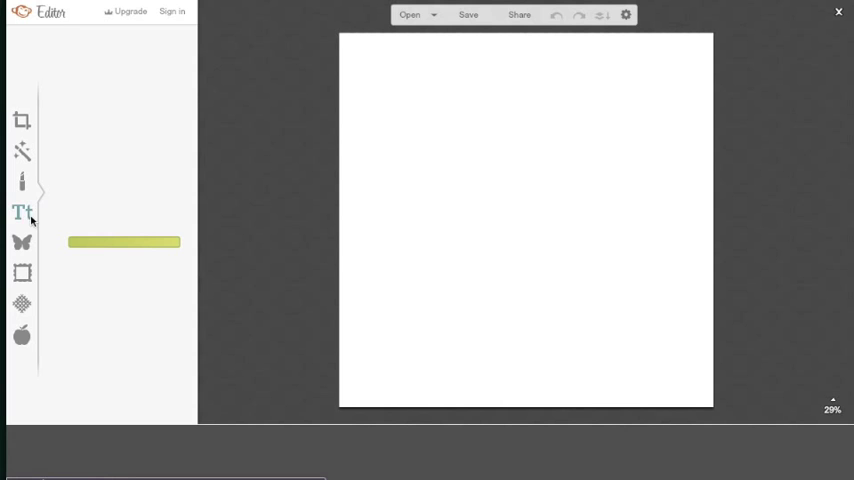
click(22, 212)
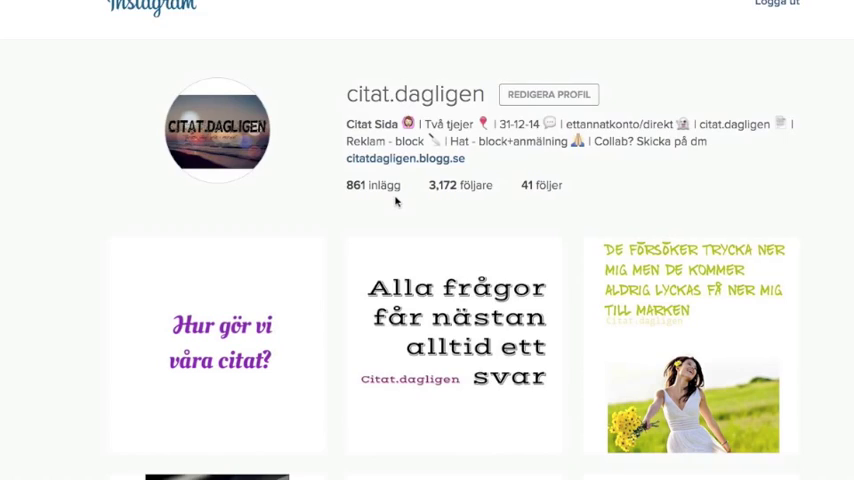
scroll(down, 3)
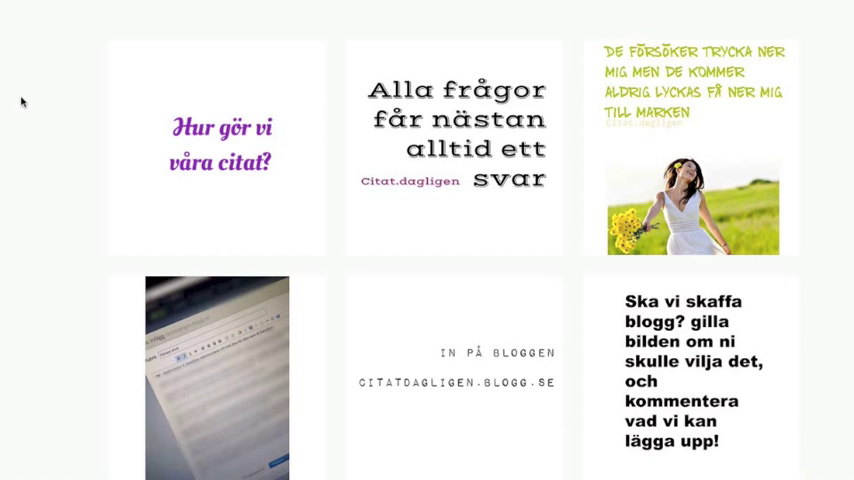